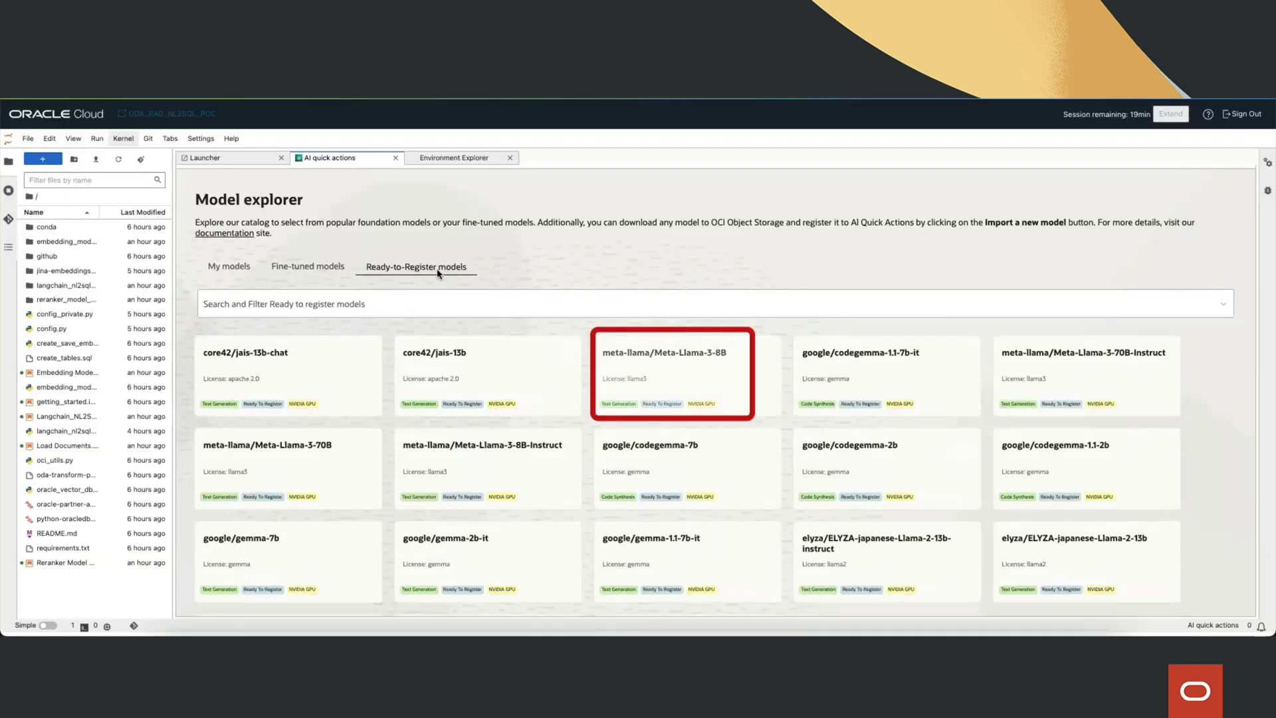
# Begin registering Meta-Llama-3-8B from Hugging Face, choosing the Demo compartment and an Object Storage bucket.
pyautogui.click(671, 352)
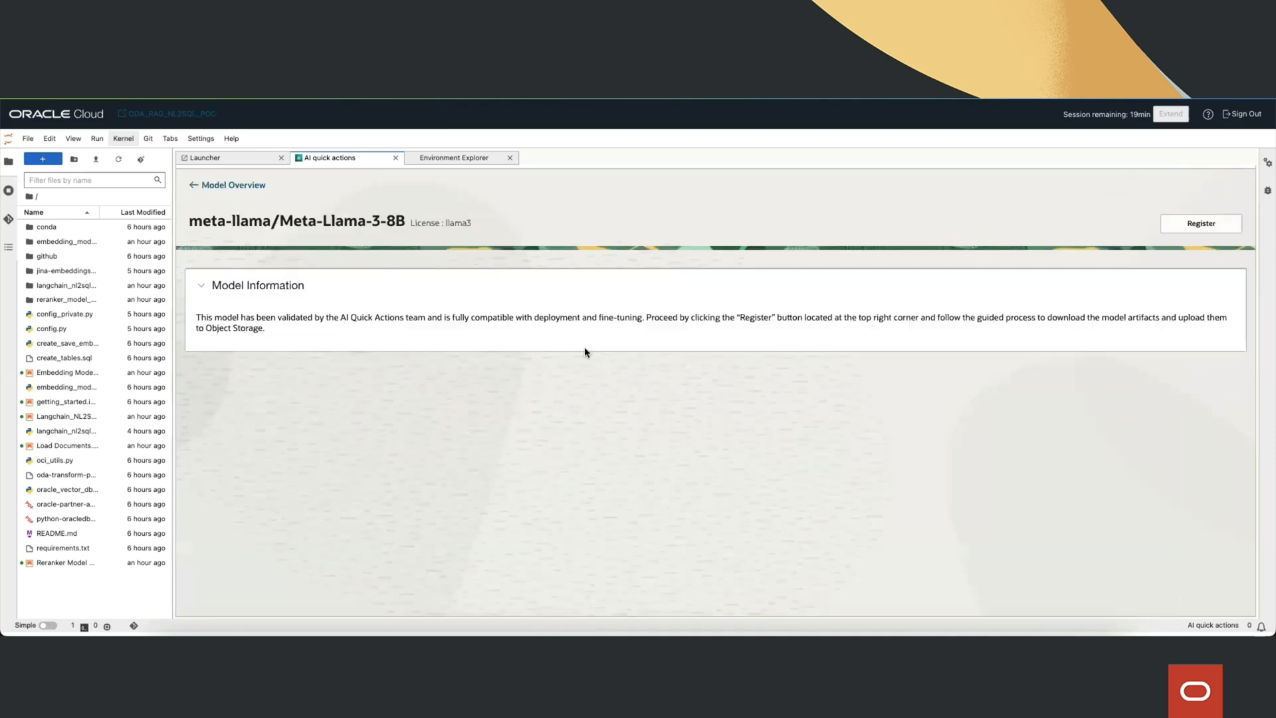
pyautogui.click(1200, 224)
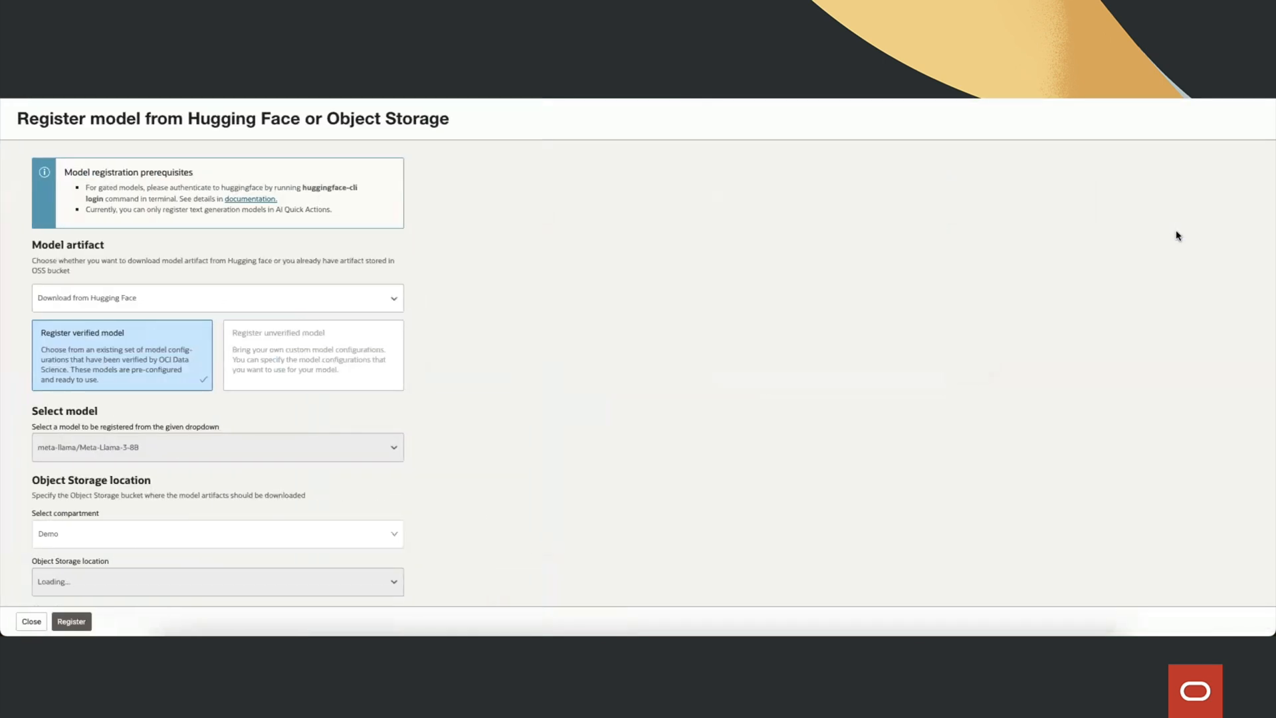
pyautogui.click(217, 492)
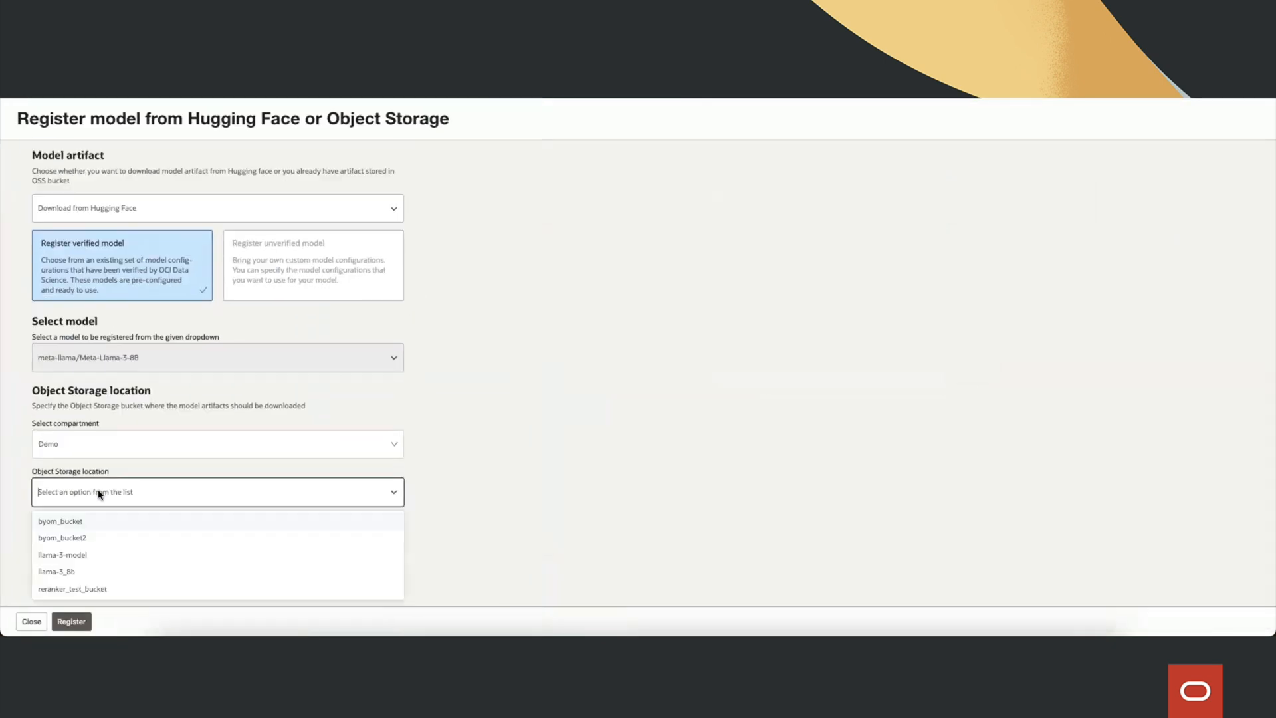
pyautogui.moveTo(124, 571)
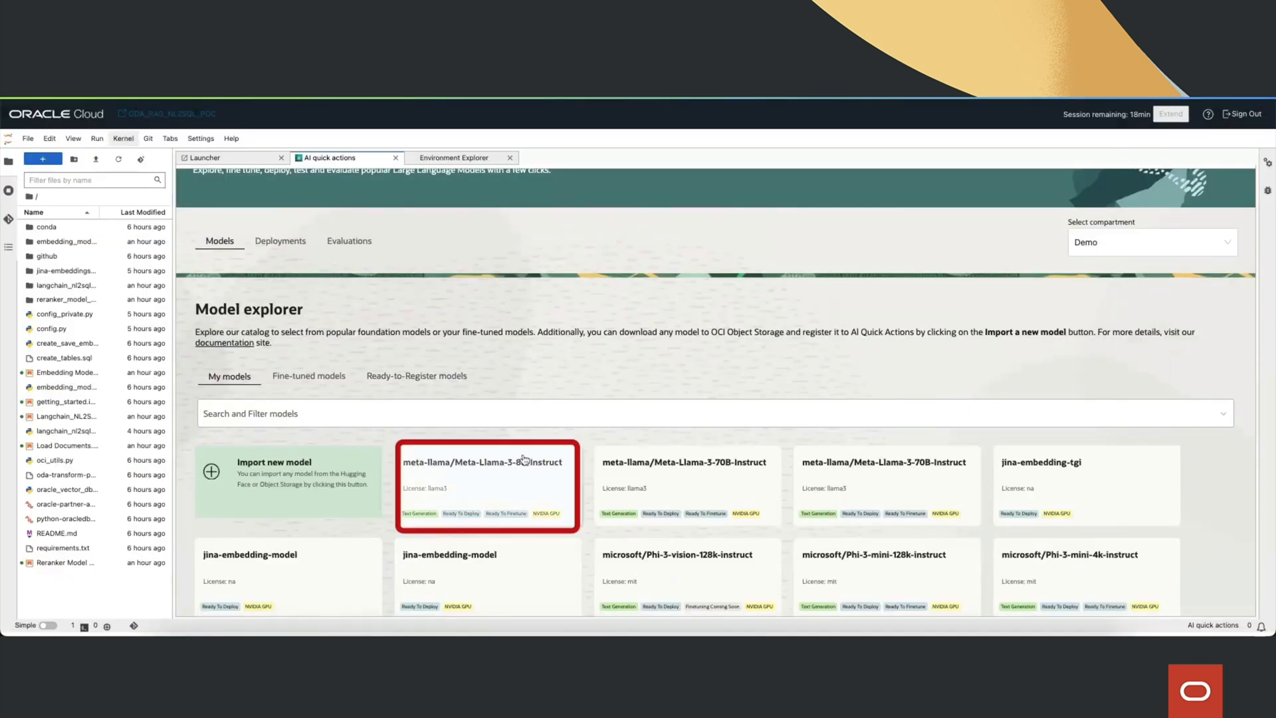
# Start a deployment of Meta-Llama-3-8B-Instruct and fill in the Deploy model panel.
pyautogui.click(487, 462)
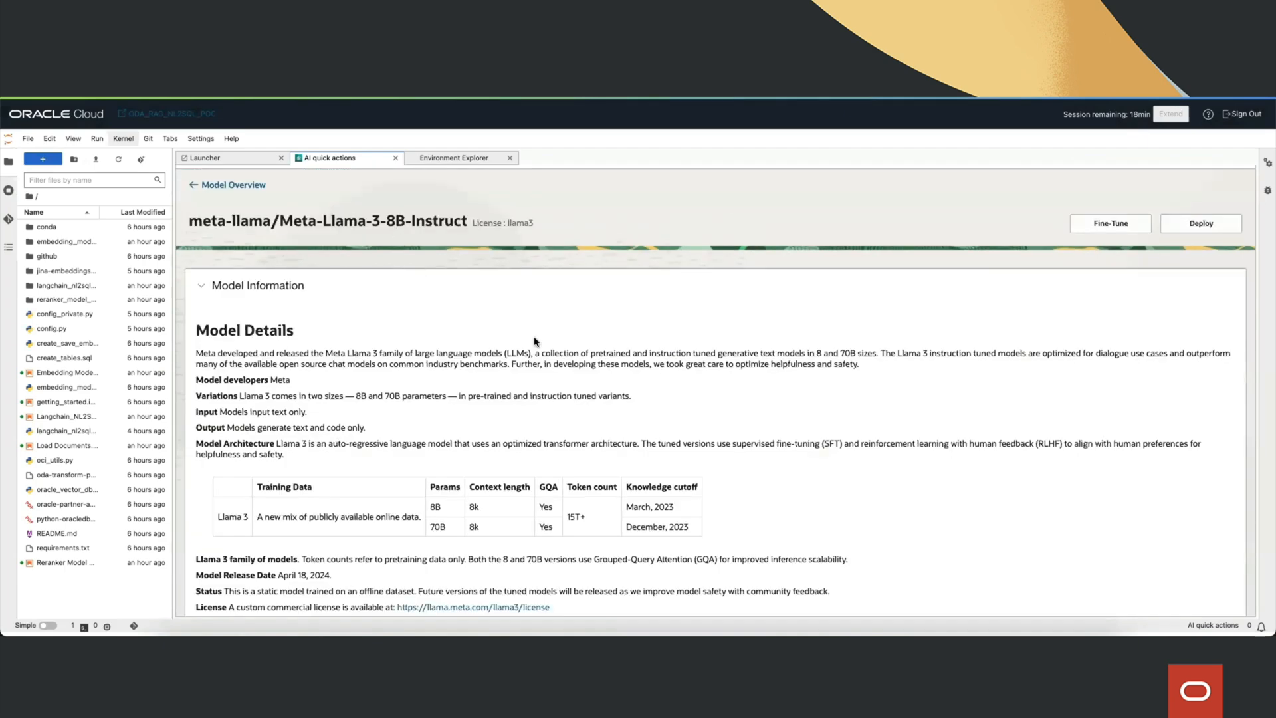
pyautogui.click(1199, 223)
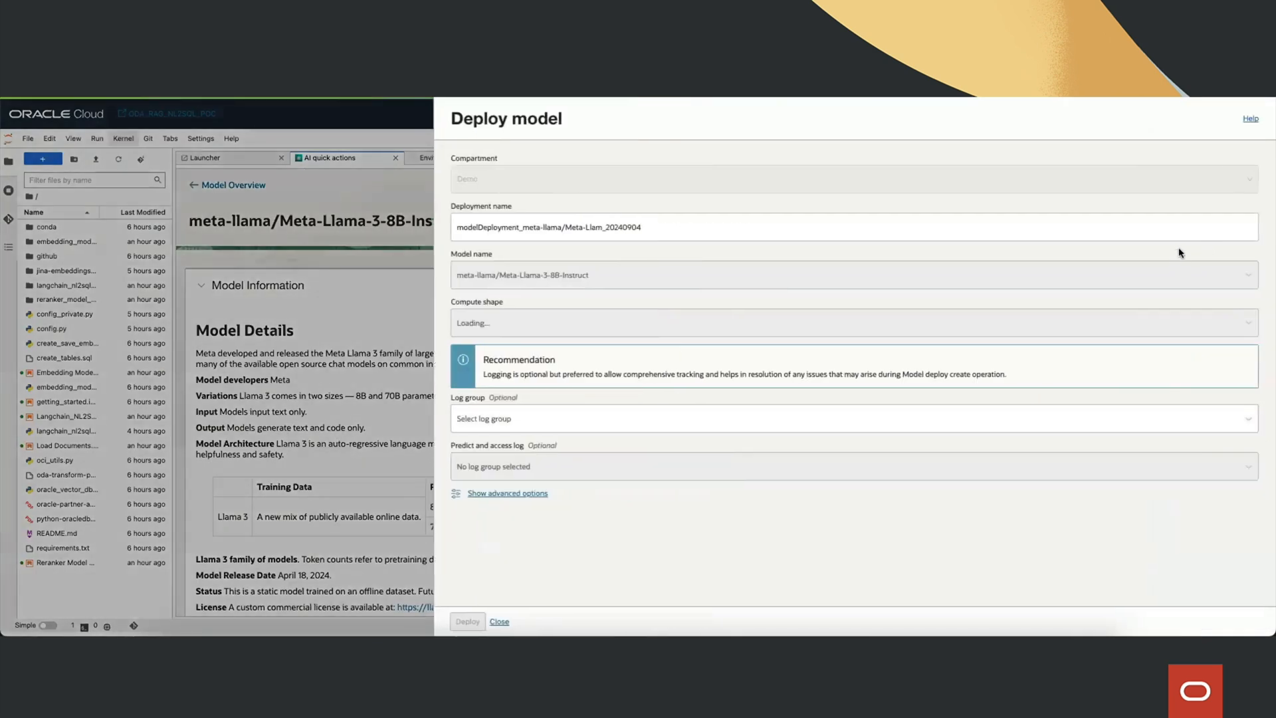
pyautogui.click(854, 322)
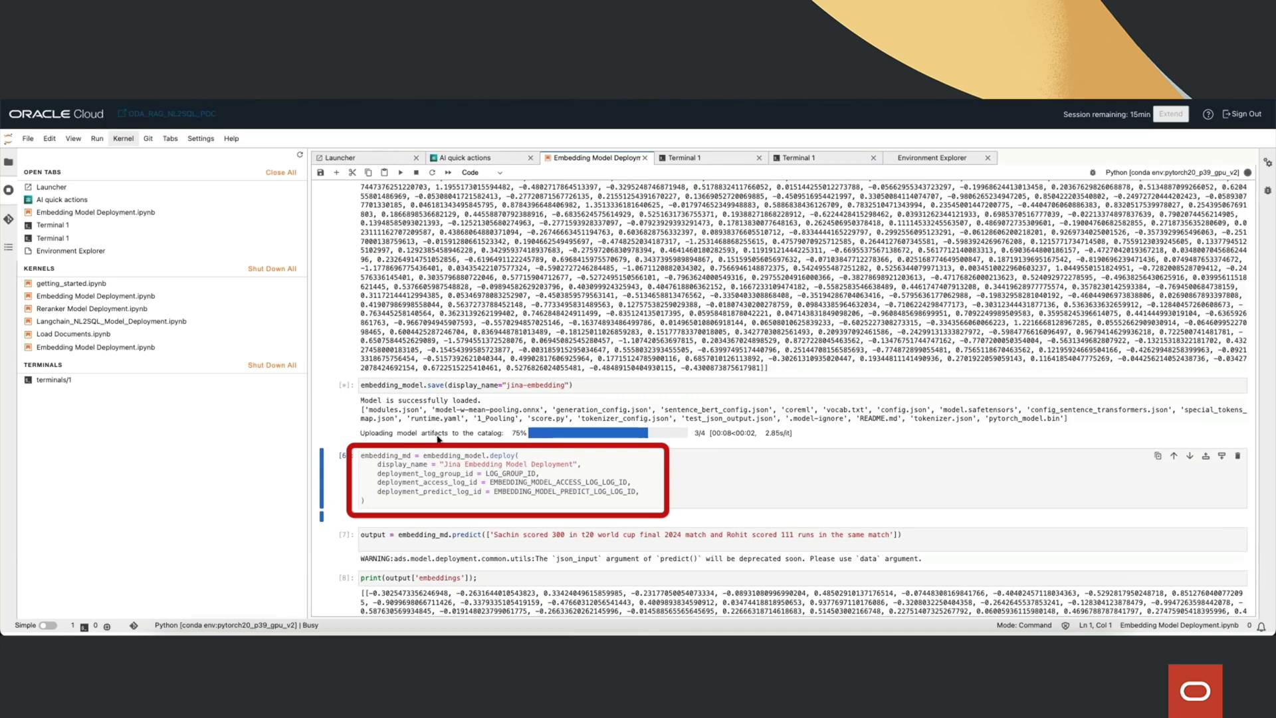
# Bring up the Jina reranker and embedding model deployment notebook code.
pyautogui.click(706, 157)
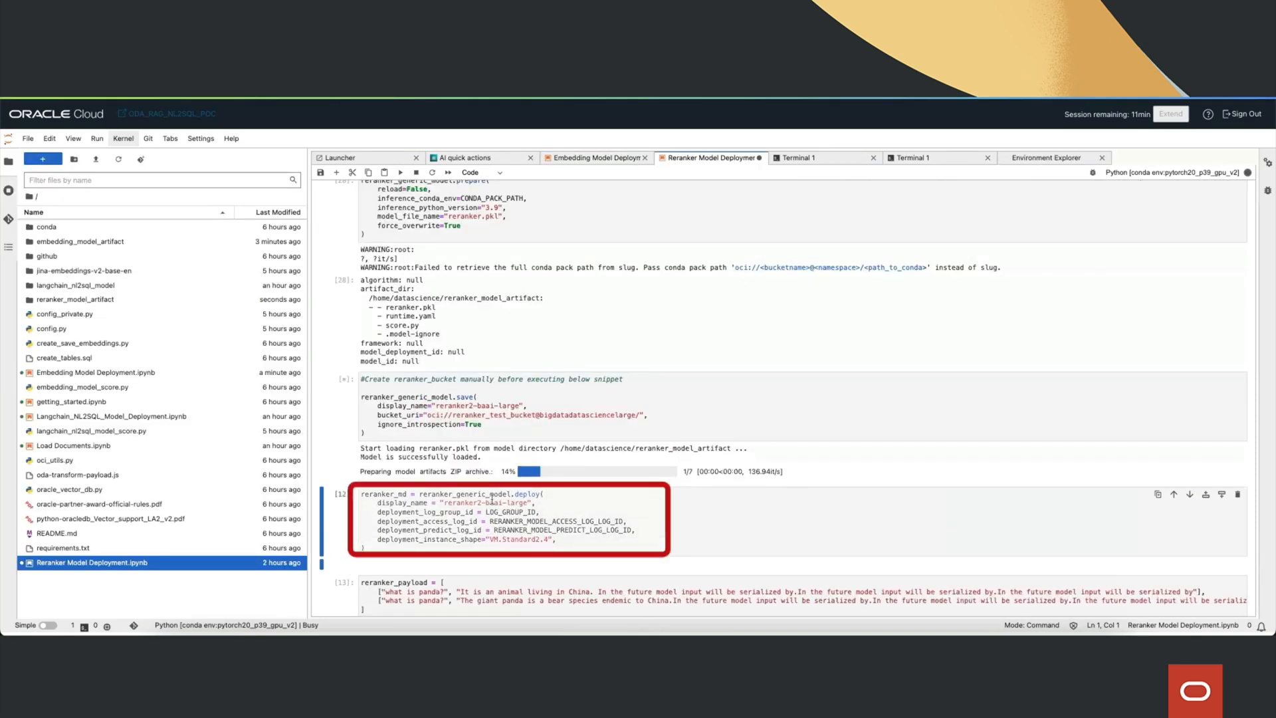
pyautogui.click(506, 510)
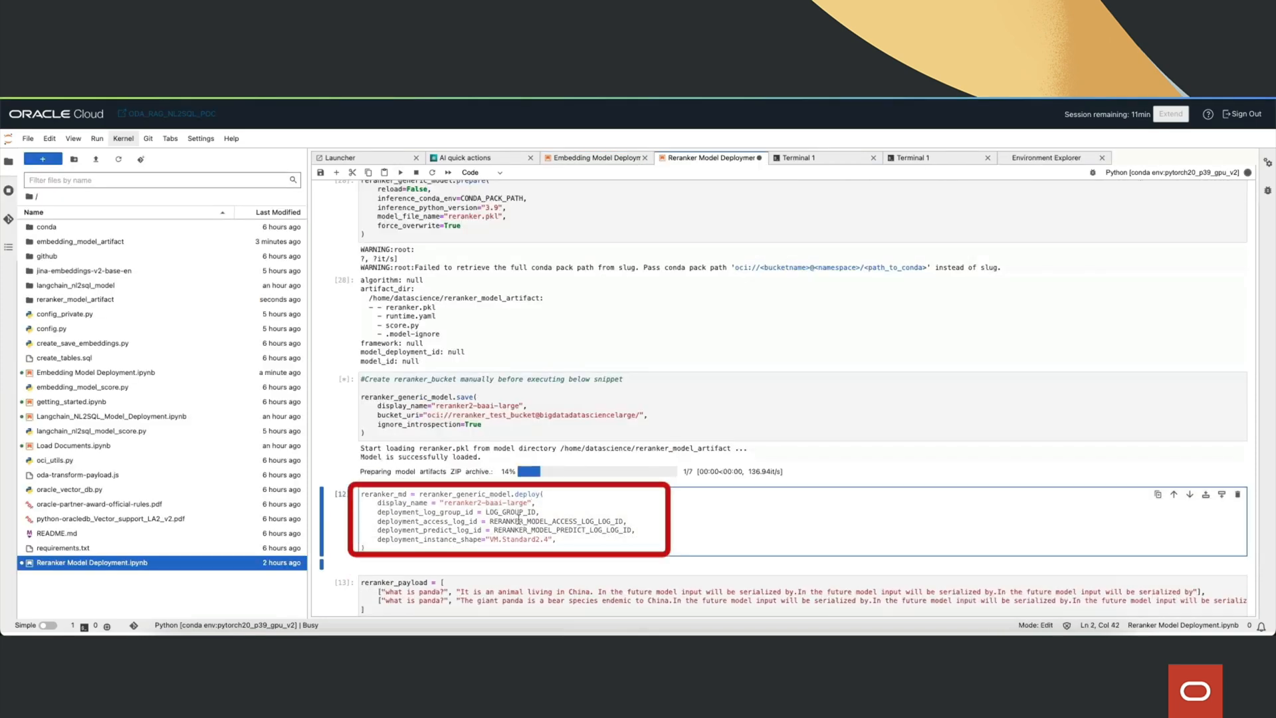
pyautogui.click(820, 157)
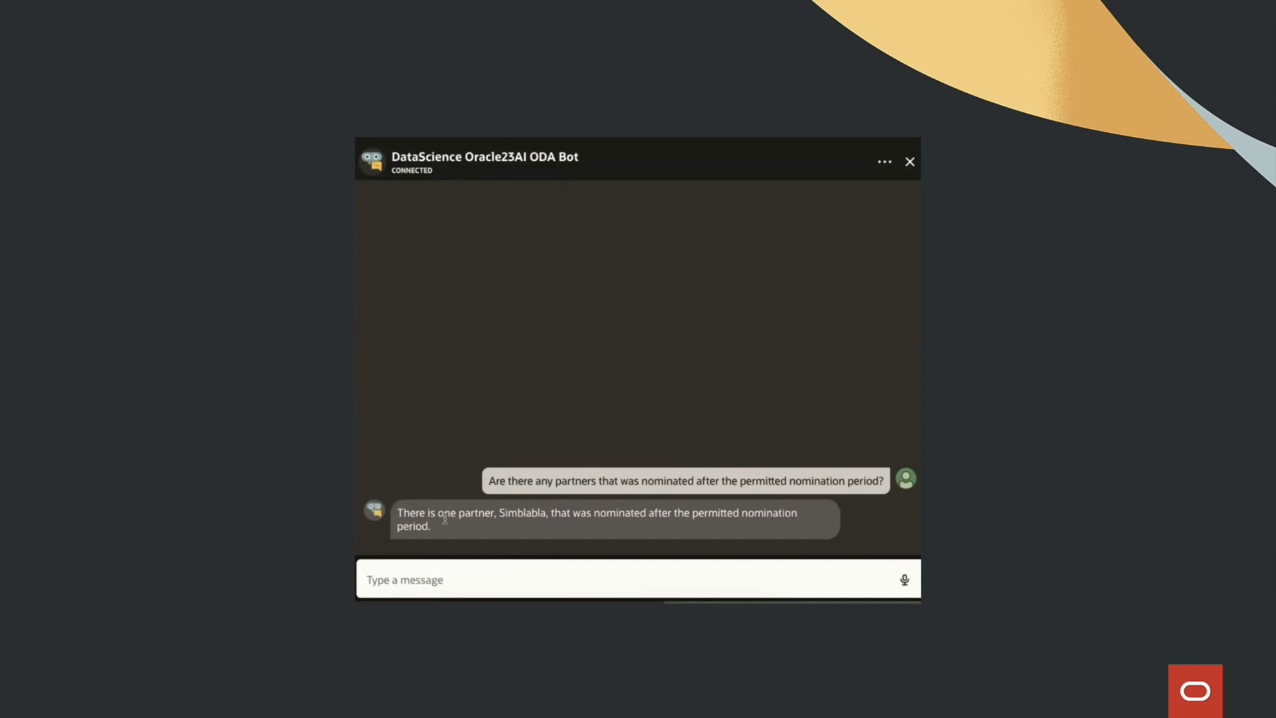
pyautogui.moveTo(468, 548)
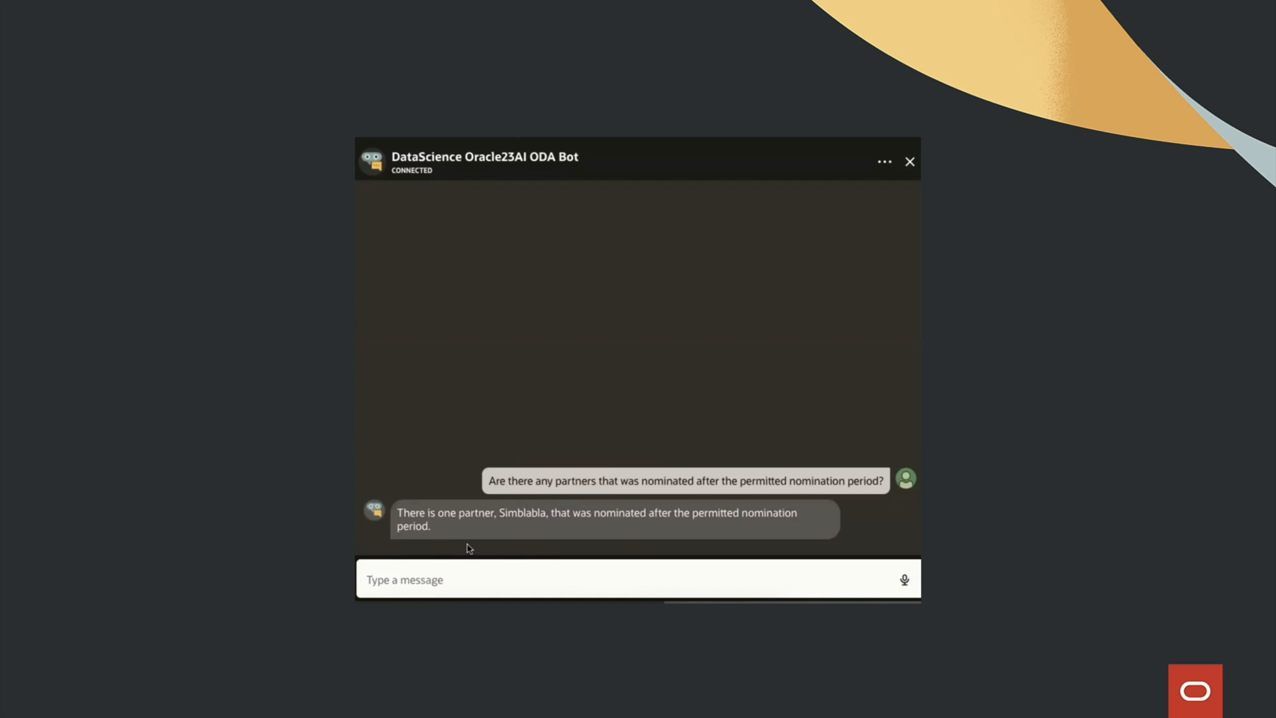